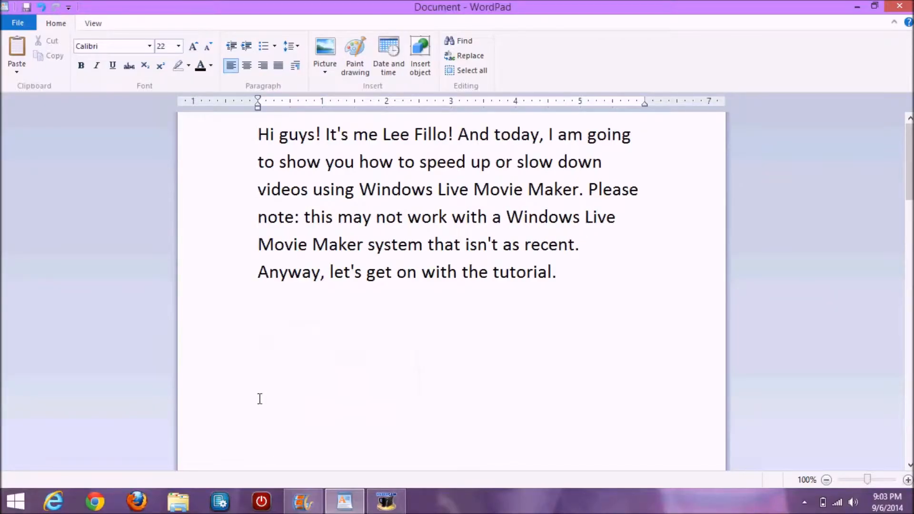
Set the video clip's speed to 4x, shortening it to about 53 seconds.
left_click(585, 244)
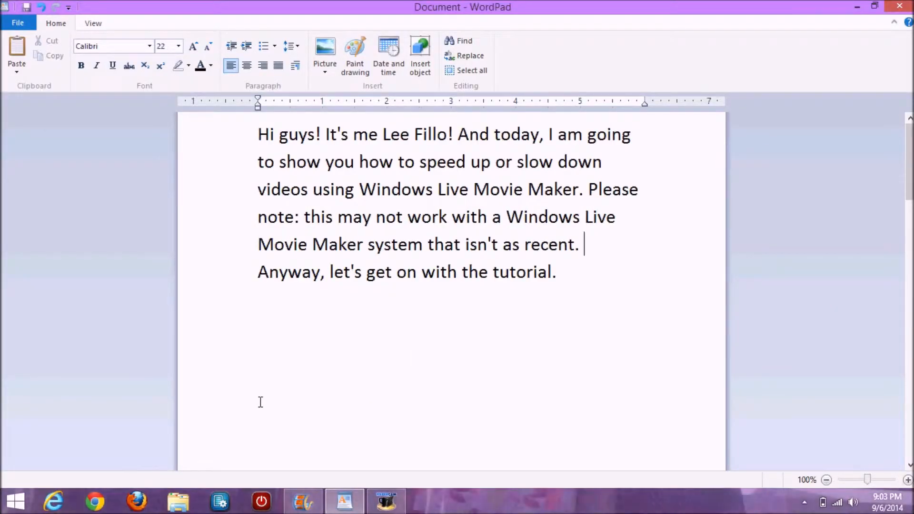
mouse_move(475, 321)
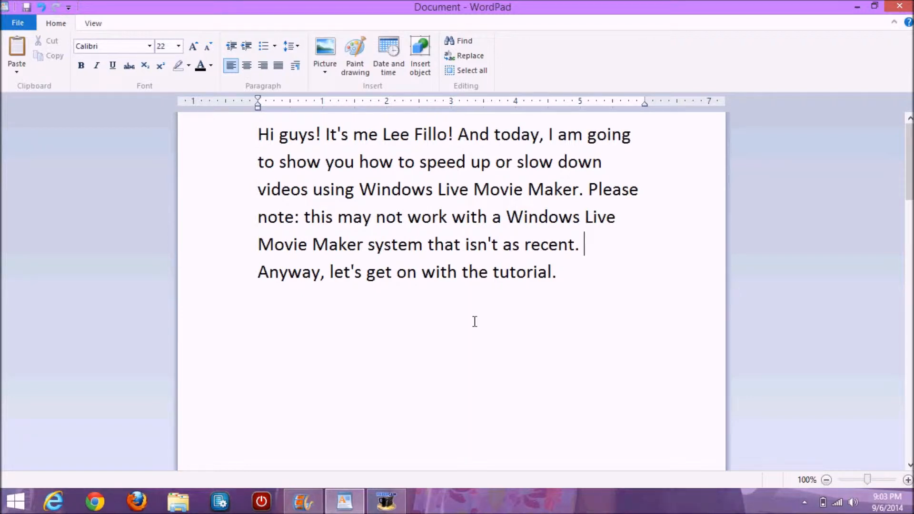
mouse_move(907, 237)
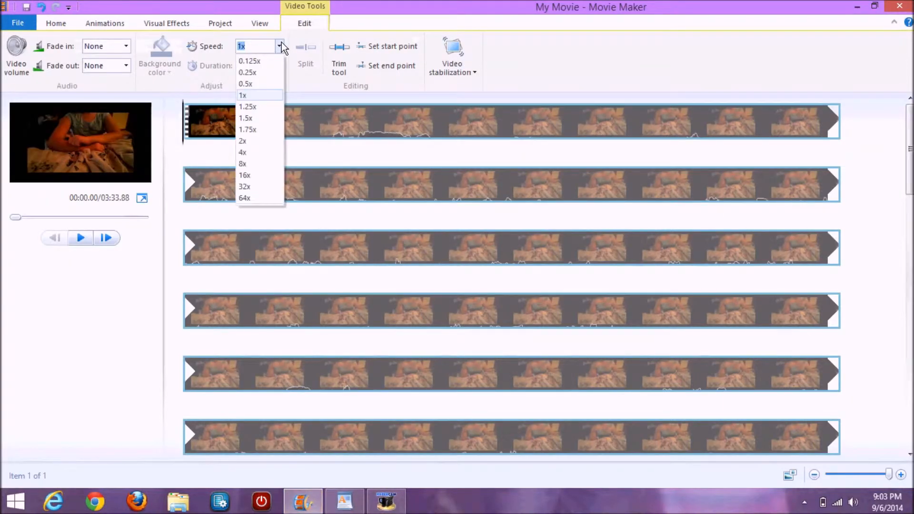
mouse_move(256, 71)
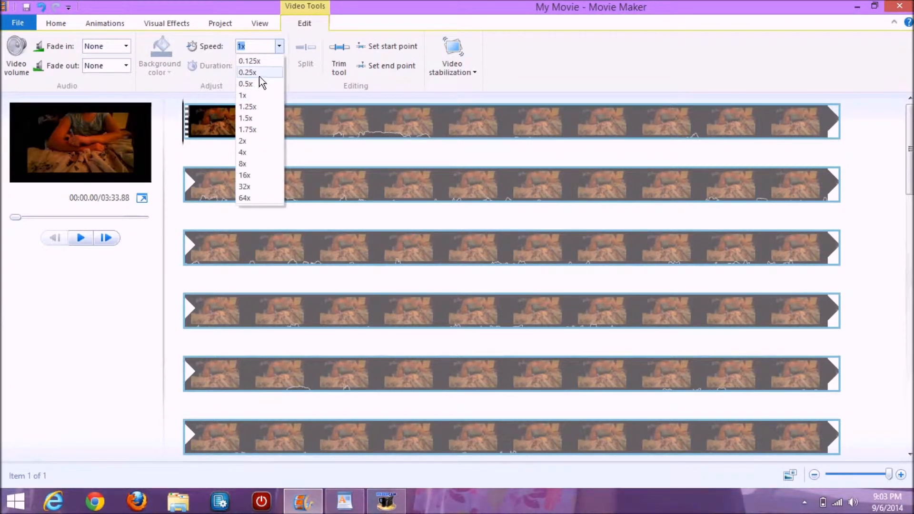
left_click(242, 152)
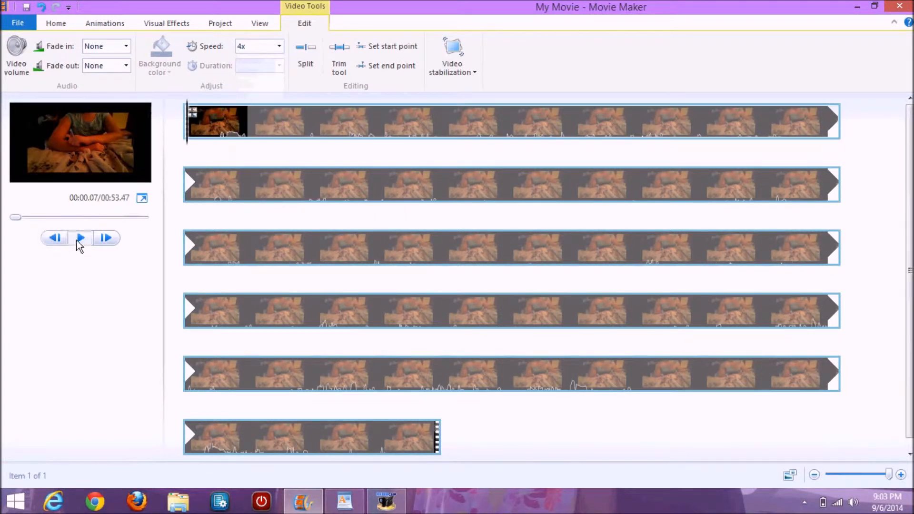
Preview a few seconds of the 4x clip and pause playback.
left_click(80, 238)
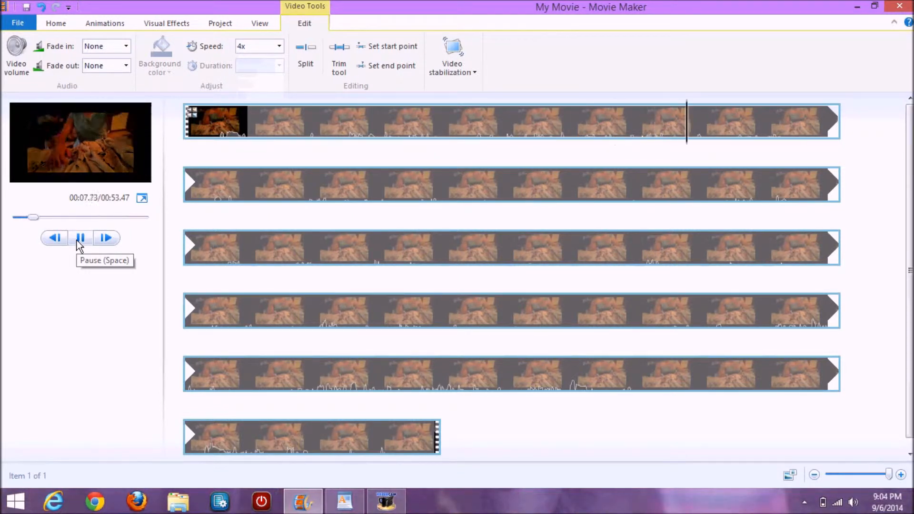
left_click(343, 500)
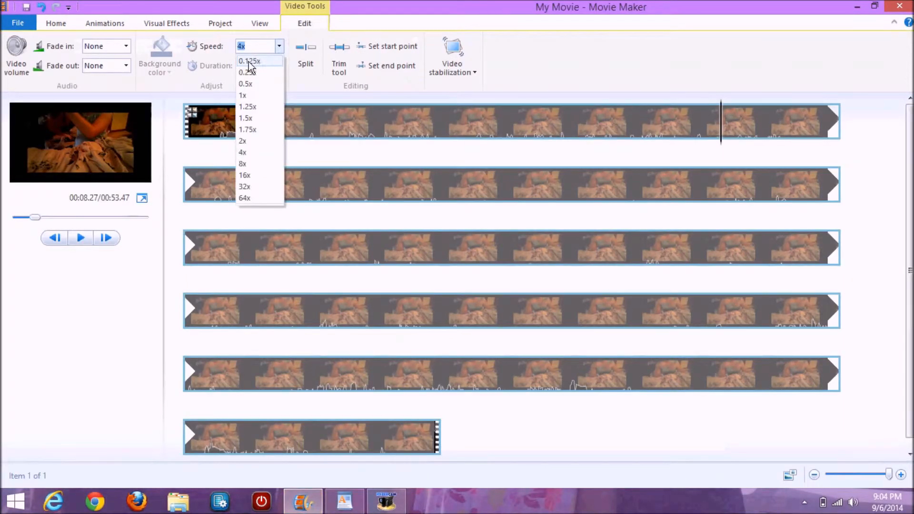
Choose the slower 0.125x speed, then switch back to the WordPad goodbye page.
left_click(246, 73)
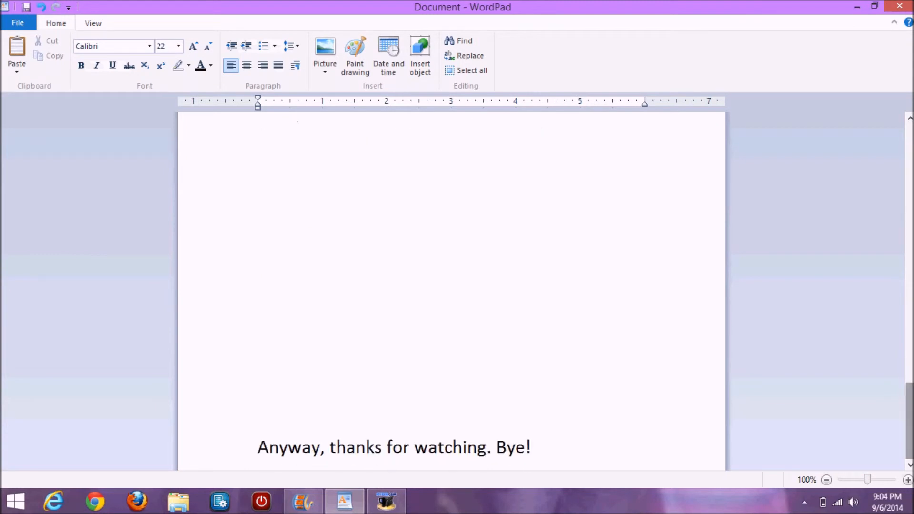
mouse_move(655, 381)
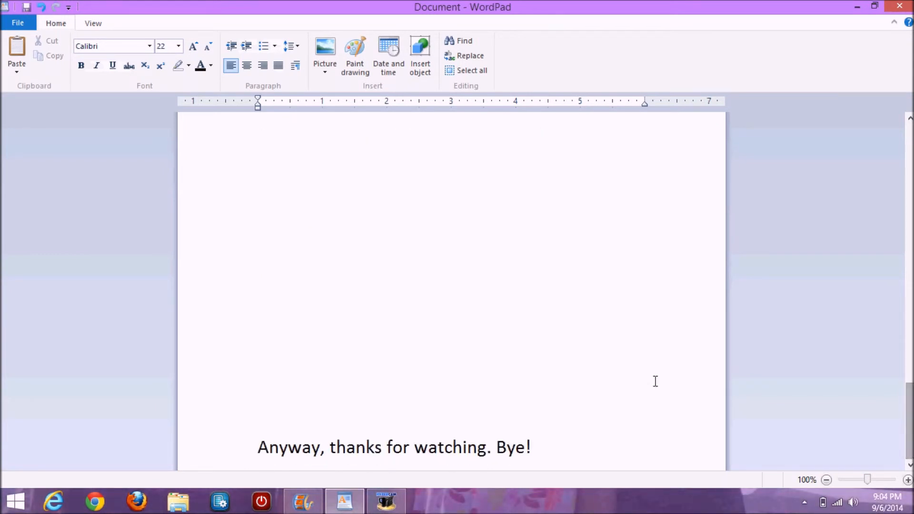
left_click(386, 499)
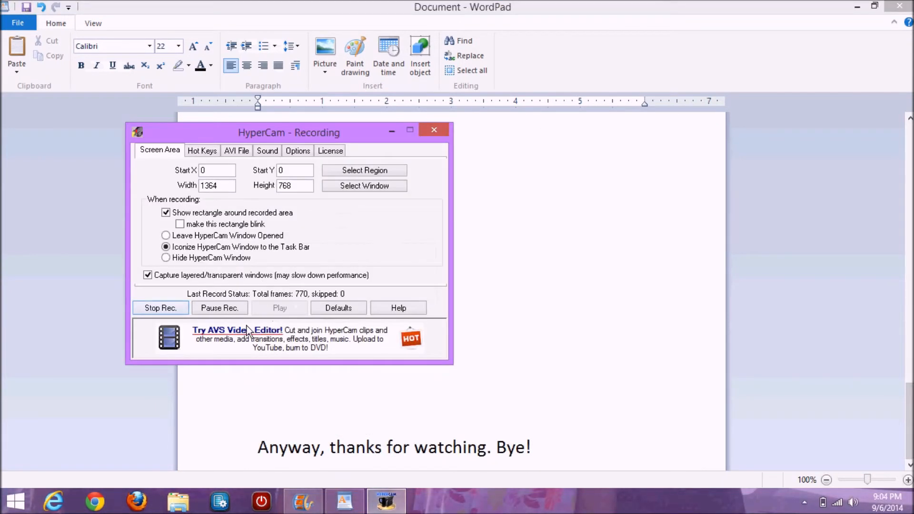
mouse_move(180, 311)
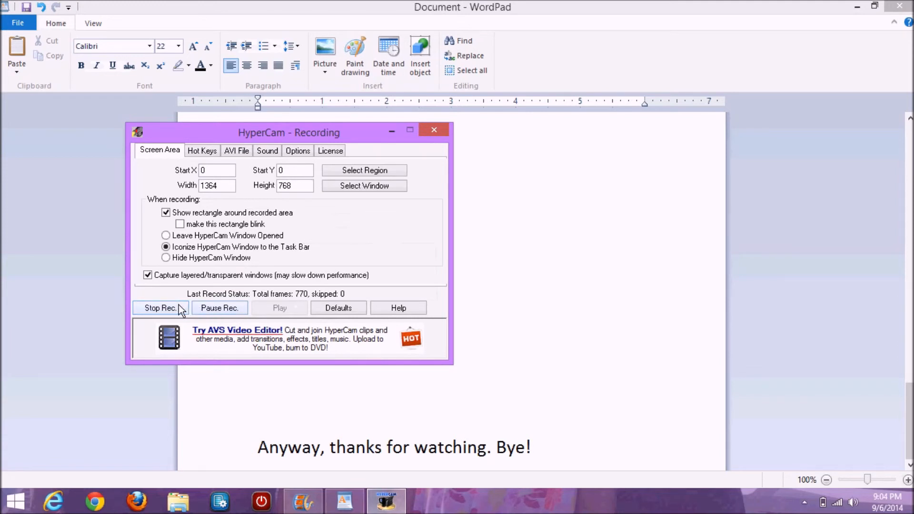